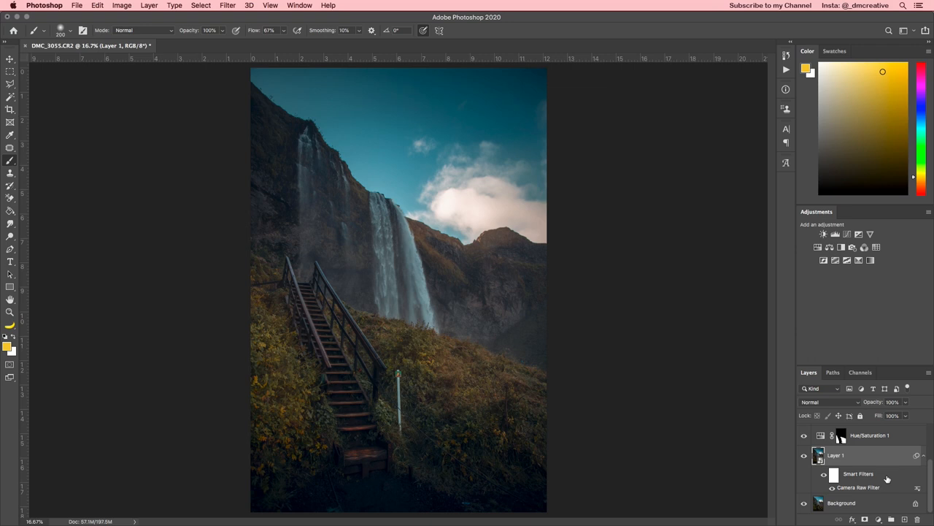
{"action": "mouse_move", "coordinate": [888, 476]}
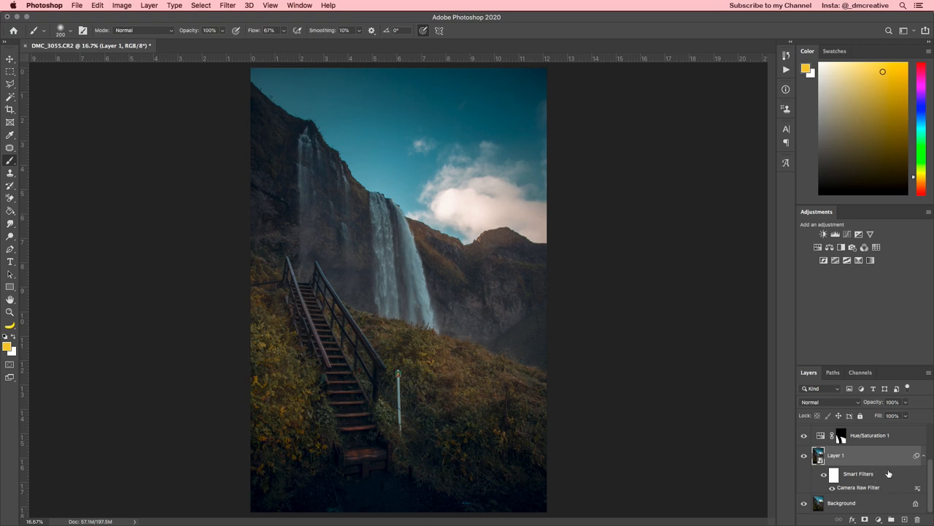